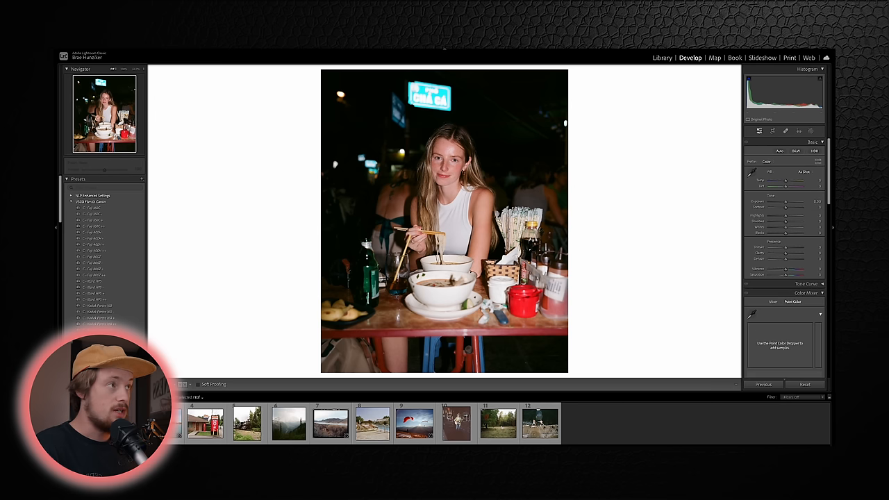
mouse_move(683, 197)
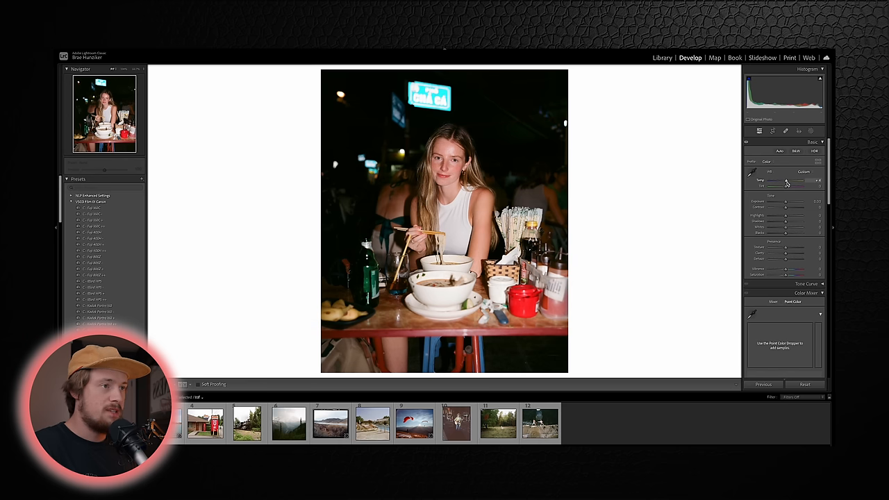
Warm the noodle-table night portrait with the Temp slider and raise its Shadows.
drag(785, 181, 795, 181)
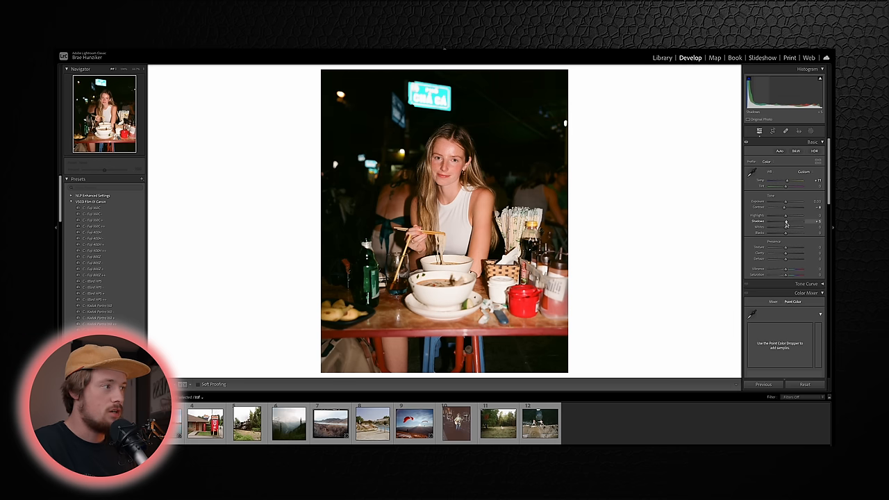
drag(786, 221, 788, 221)
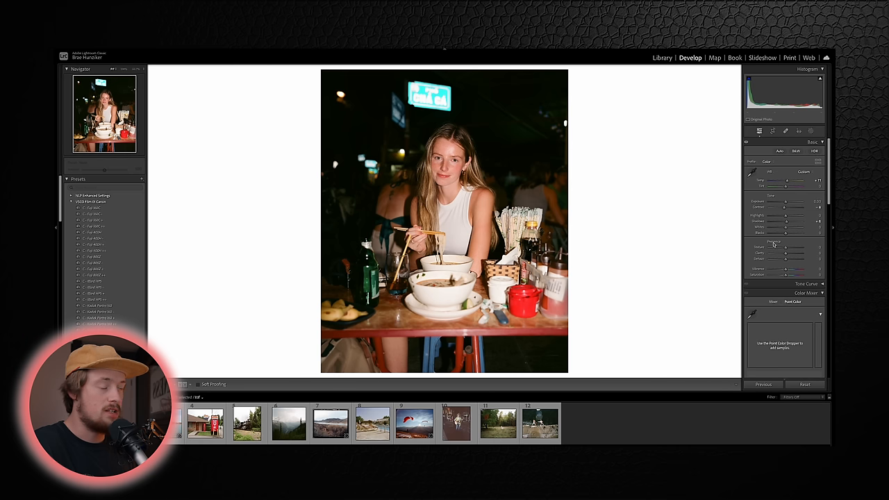
drag(788, 275, 799, 274)
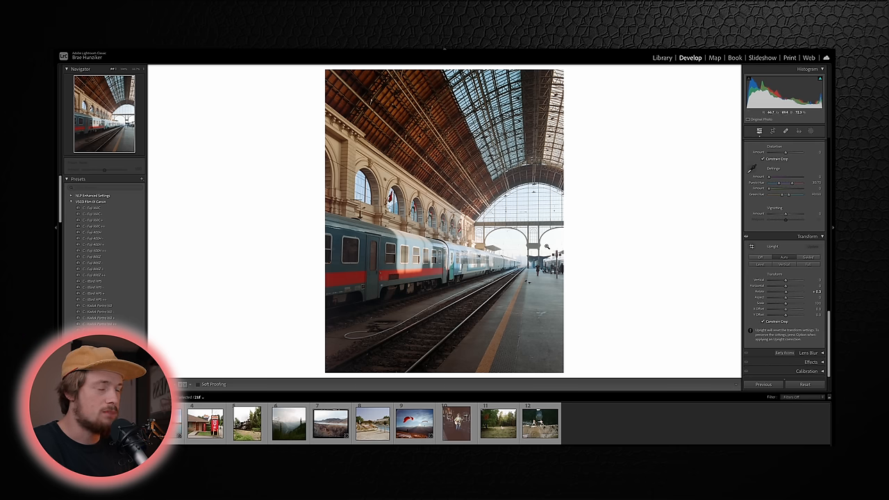
Back in the Basic panel, raise the station photo's Exposure and lower its Highlights.
click(760, 131)
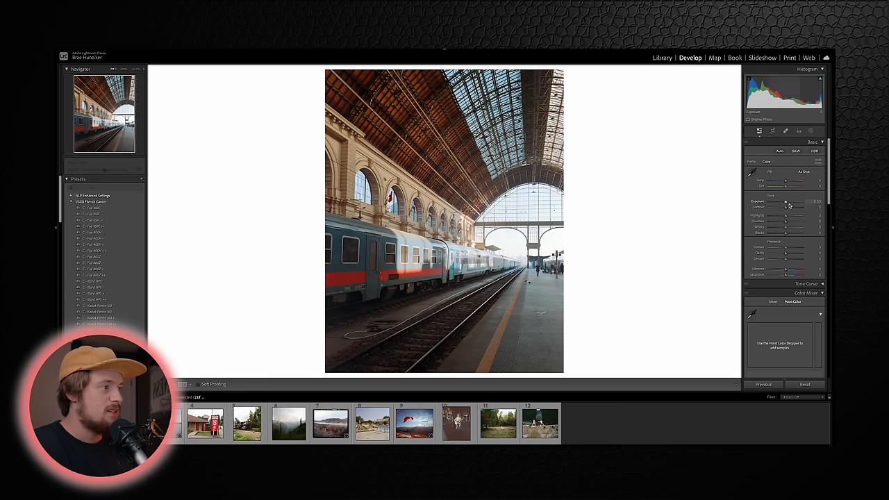
drag(785, 208, 792, 208)
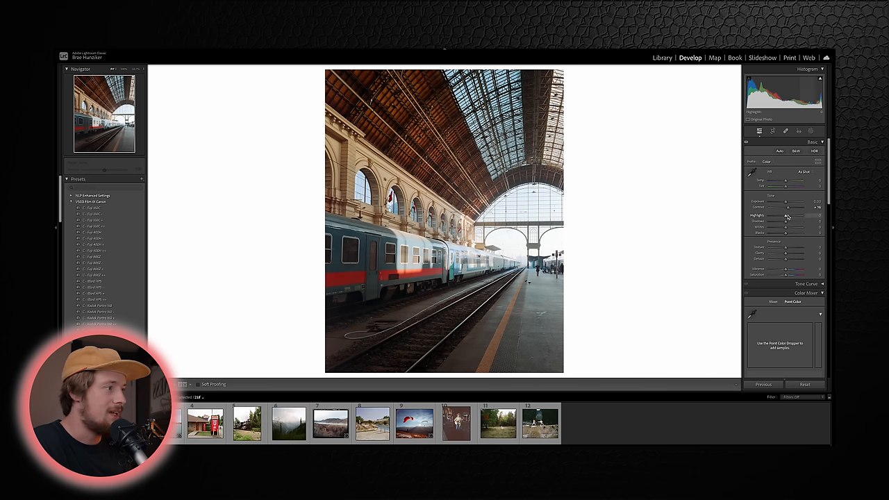
drag(788, 216, 770, 216)
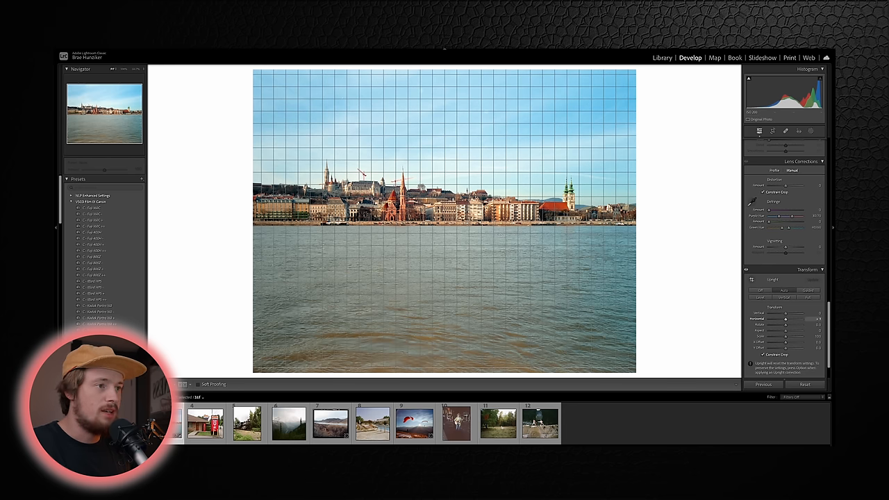
Drag the Transform panel's Horizontal slider to straighten the riverside skyline.
drag(786, 318, 792, 318)
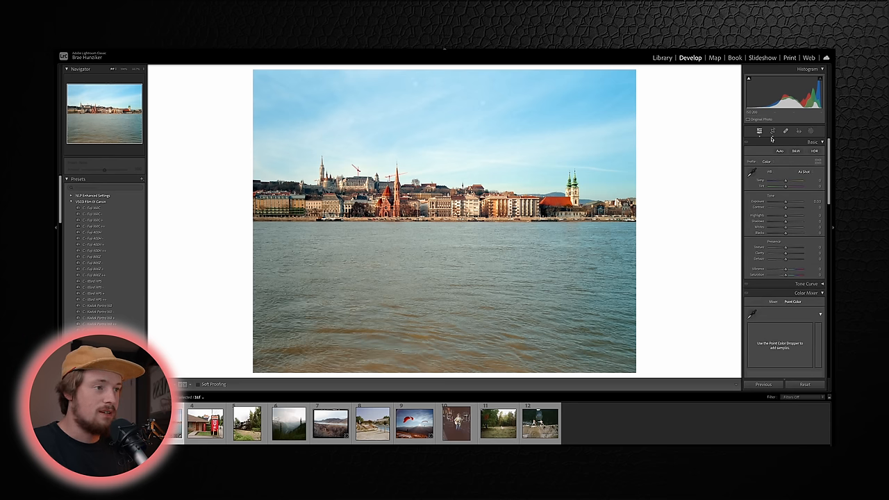
Crop the skyline photo, pulling the bottom edge up to trim the water.
click(773, 131)
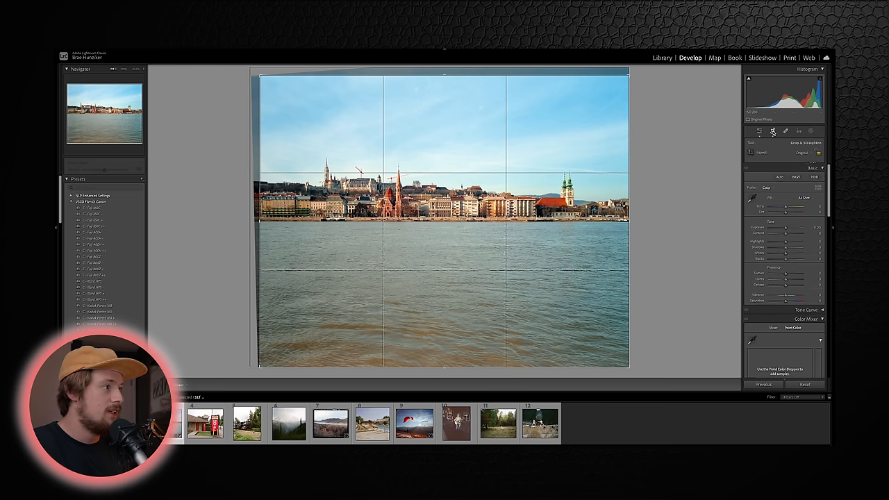
click(772, 131)
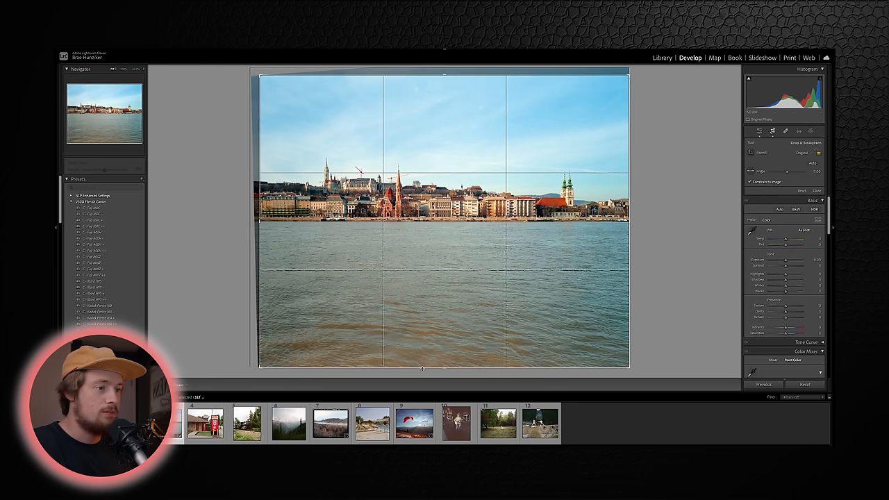
drag(421, 368, 427, 325)
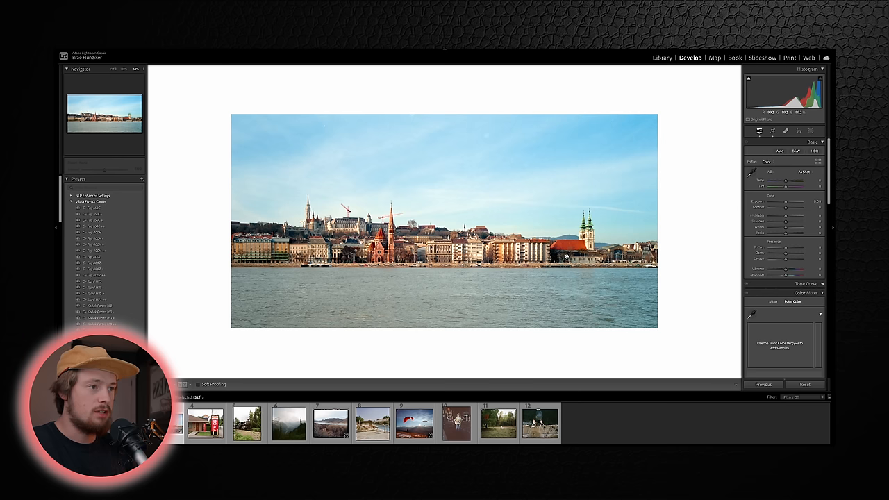
mouse_move(549, 298)
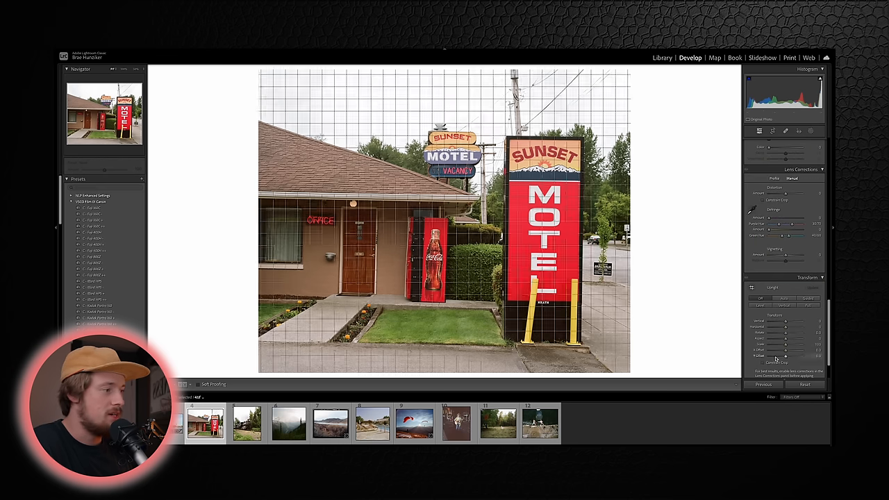
Open the Sunset Motel photo's perspective settings in the Develop panel.
click(761, 200)
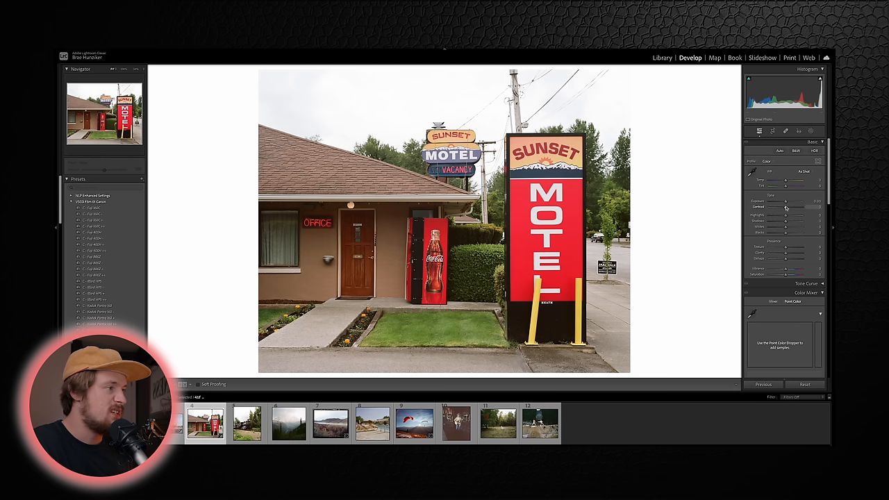
Raise motel photo Contrast to +34, adjust Saturation and Vibrance, and set Temp to about -4.
drag(785, 208, 799, 208)
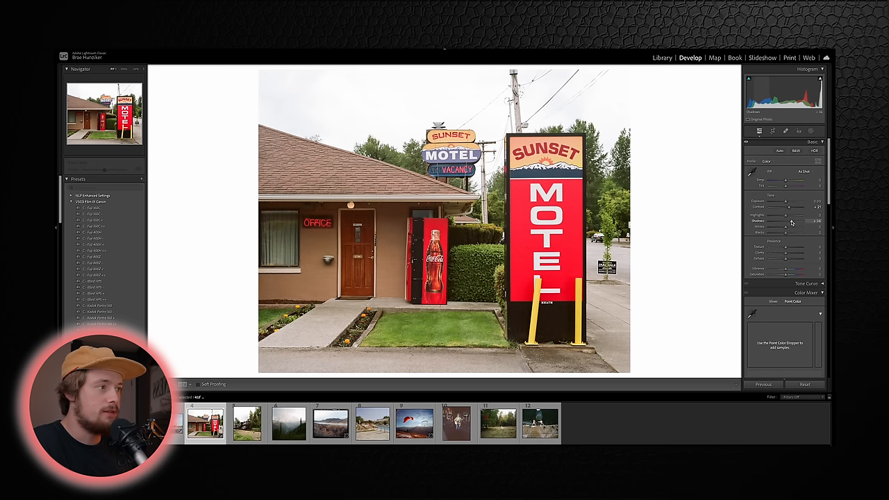
drag(785, 274, 799, 273)
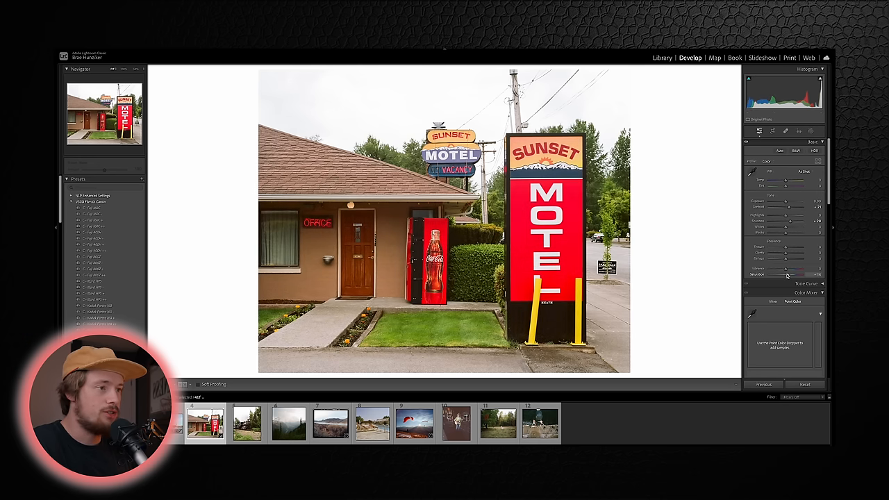
drag(788, 181, 781, 181)
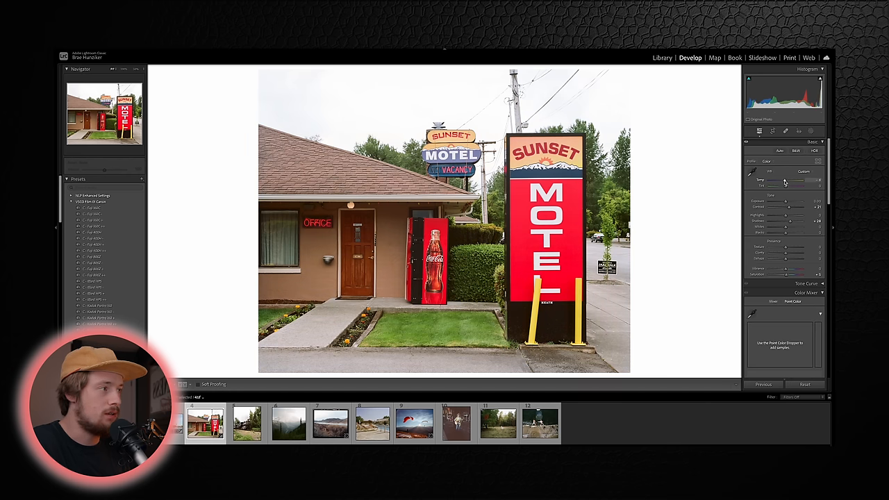
drag(792, 207, 797, 207)
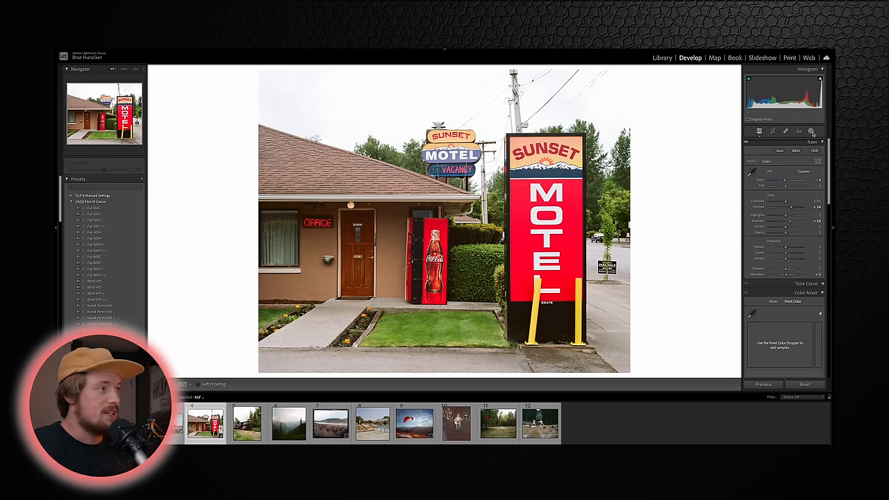
Add a Sky mask to the motel photo and lower its Highlights.
click(799, 132)
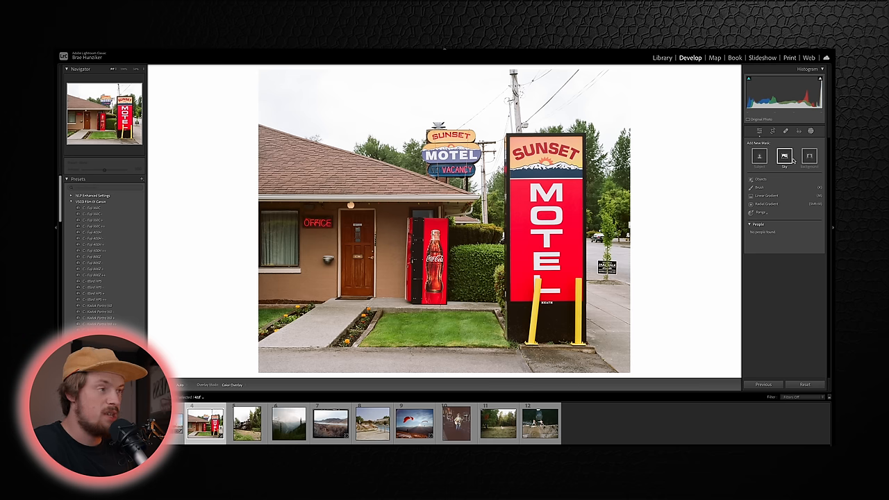
click(784, 156)
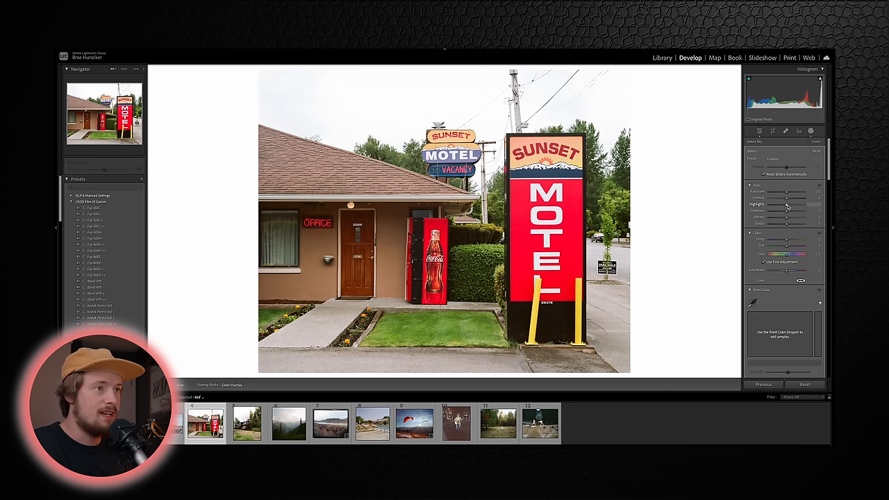
drag(787, 207, 778, 207)
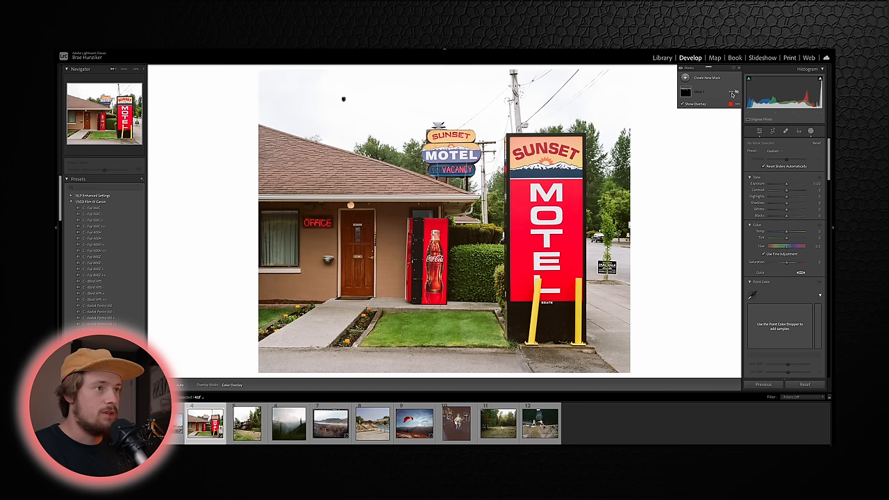
In the Basic panel, try Highlights at -100, then restore the previous value.
click(760, 131)
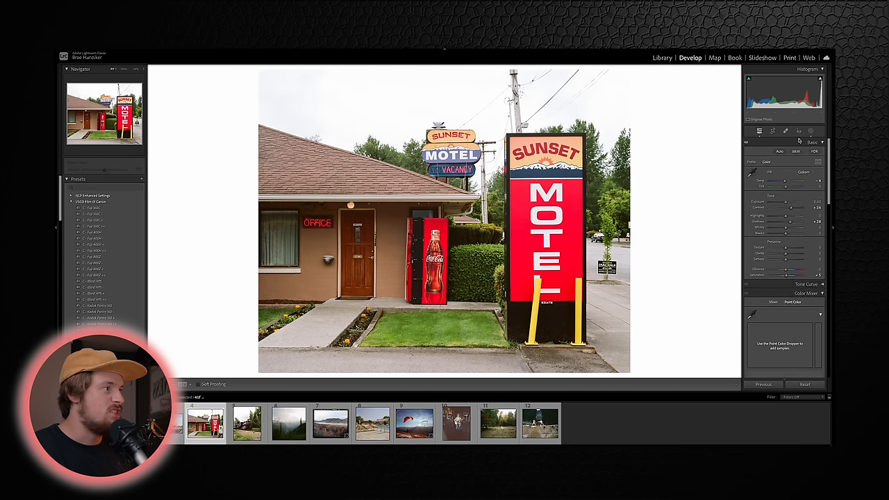
drag(789, 216, 799, 216)
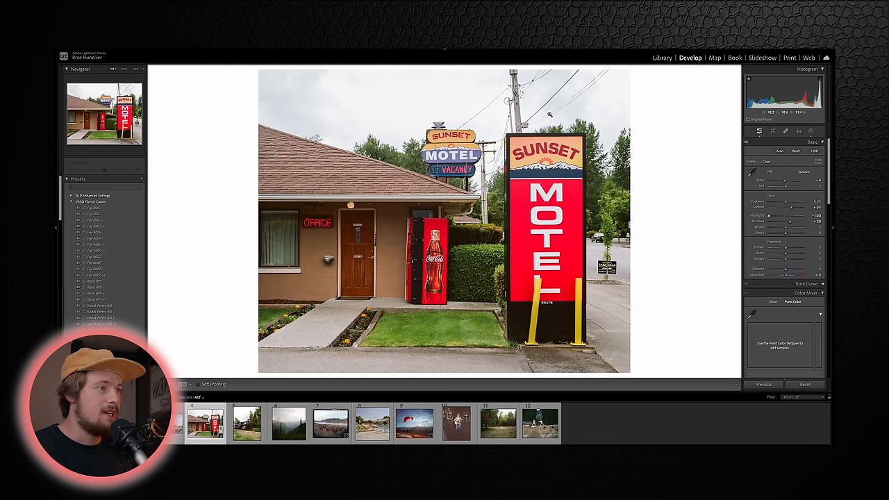
drag(791, 221, 785, 221)
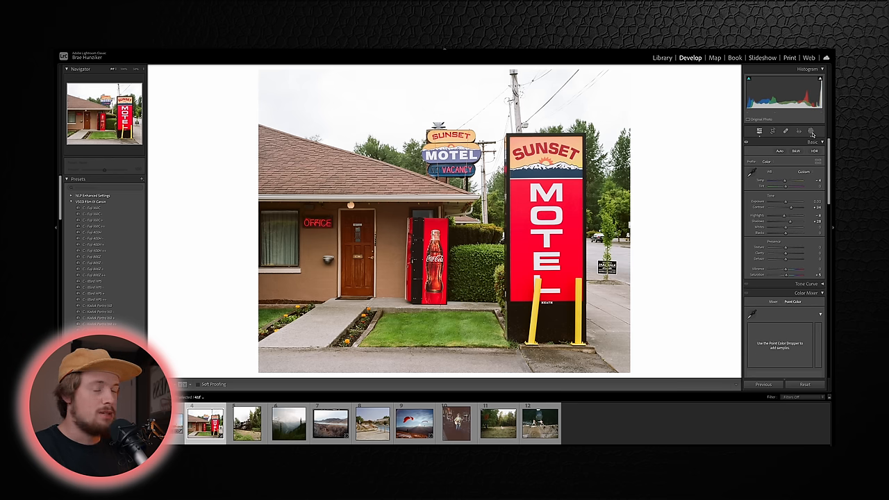
Reopen the Sky 1 mask and fine-tune the sky's Exposure to bring out the clouds.
click(799, 131)
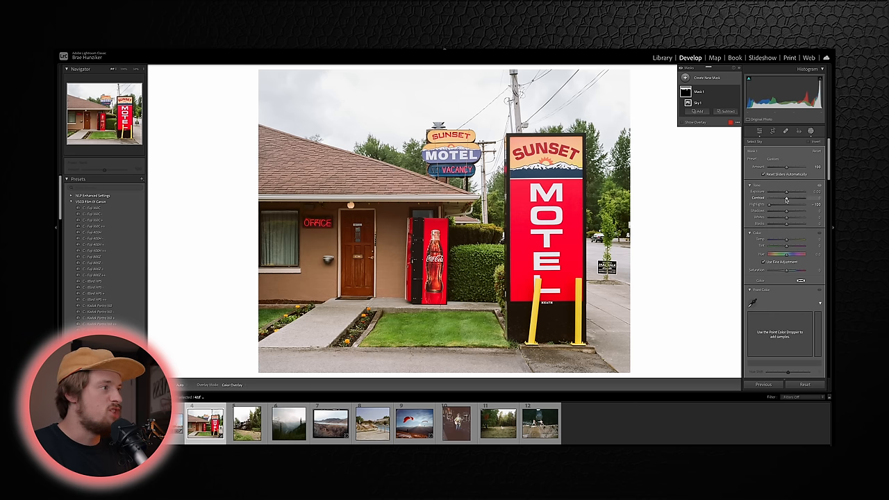
drag(771, 192, 788, 192)
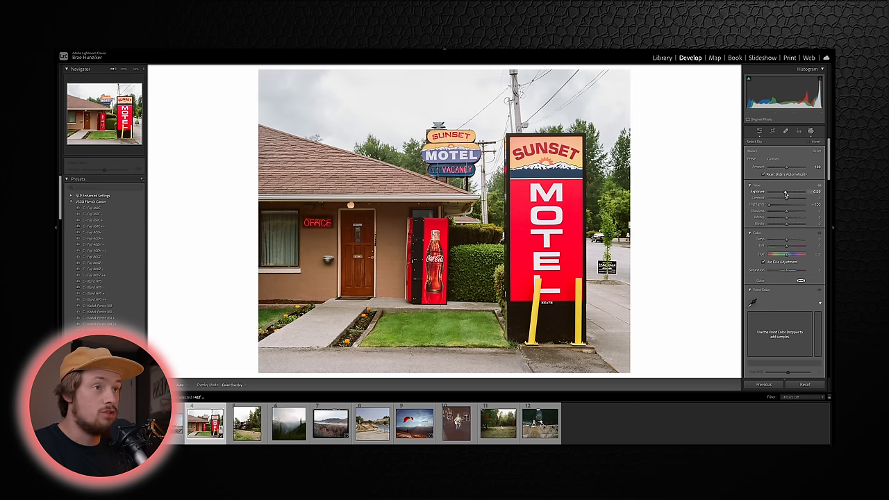
drag(785, 193, 786, 192)
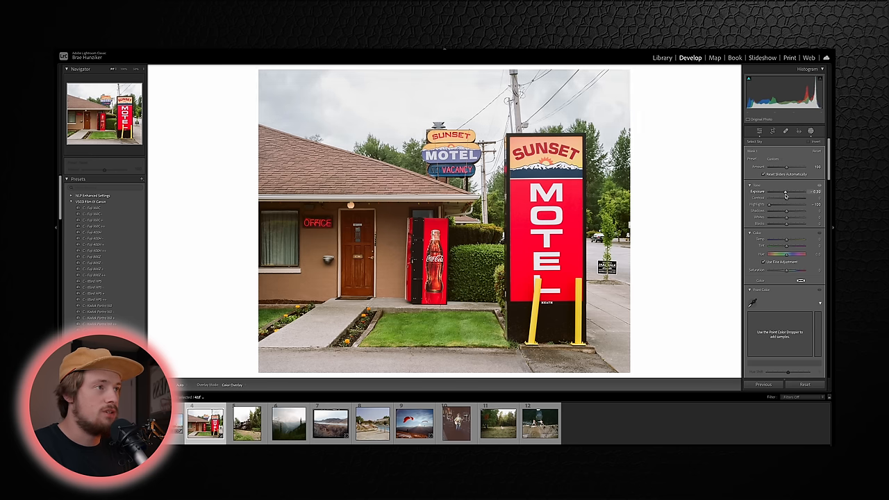
drag(784, 192, 788, 193)
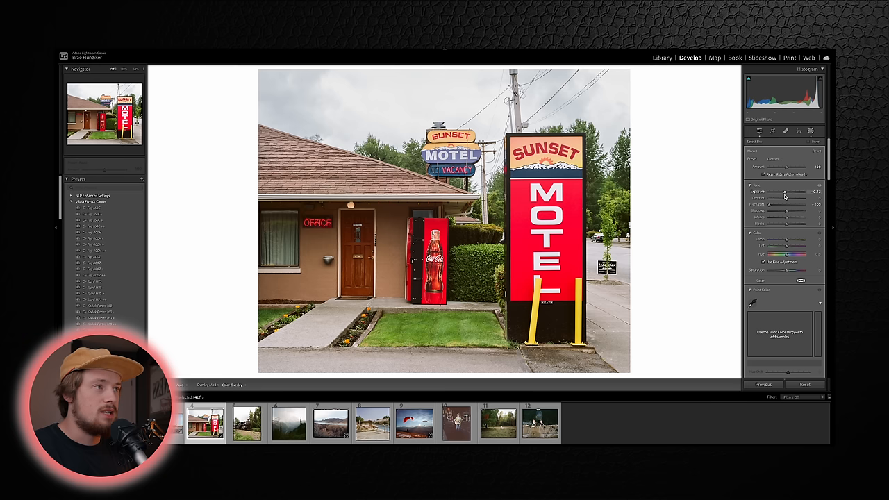
drag(789, 191, 783, 191)
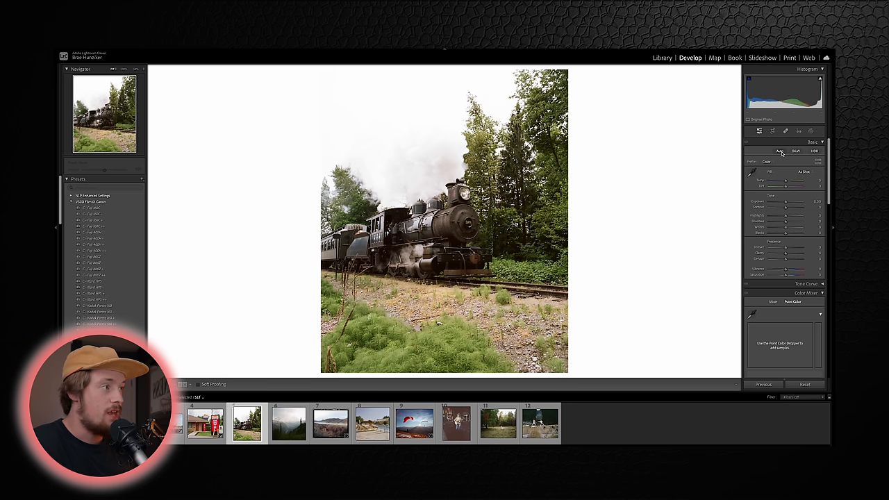
Apply Auto tone to the steam locomotive photo in the Basic panel.
click(781, 150)
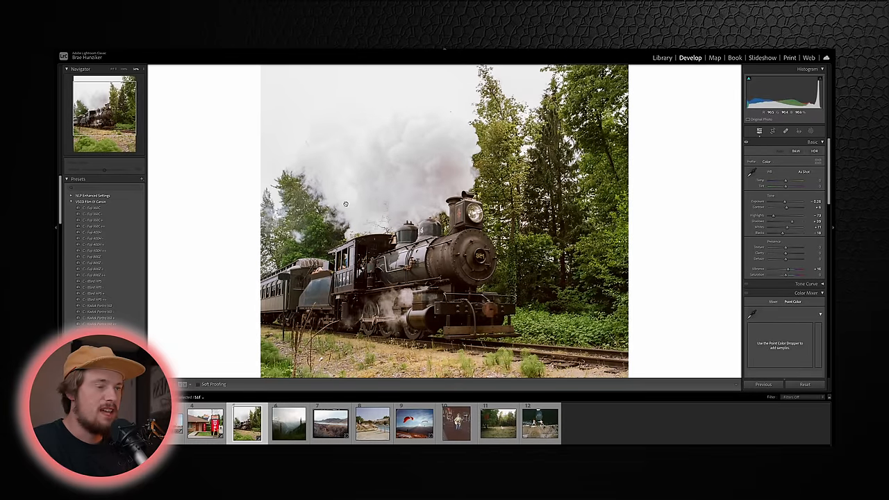
mouse_move(353, 191)
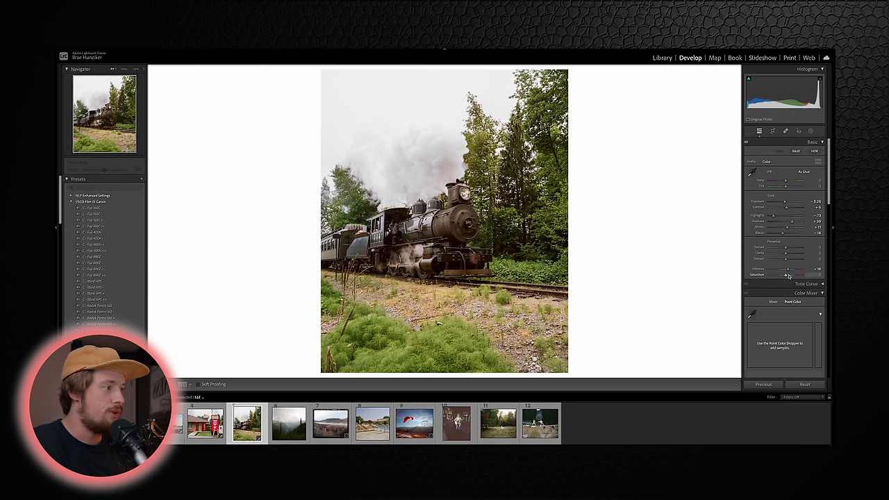
Nudge the steam train photo's Saturation slider slightly higher.
drag(777, 275, 788, 275)
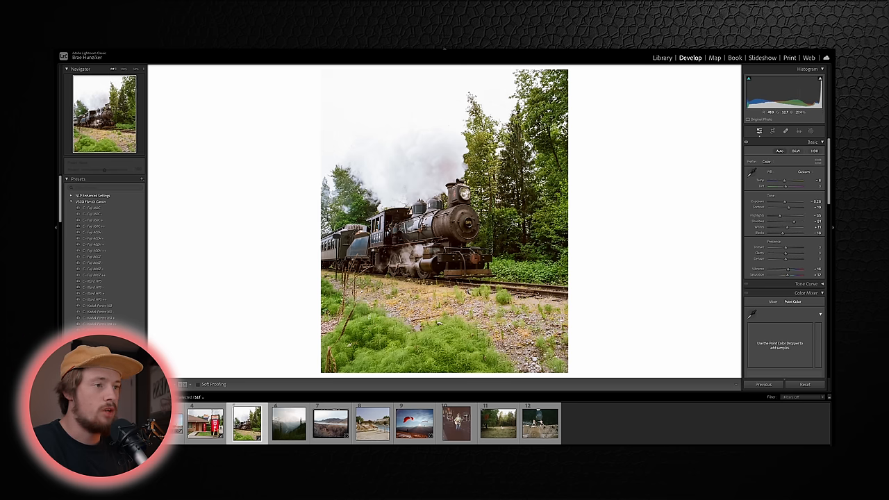
Open Masking and auto-select the train photo's sky as a mask.
click(785, 131)
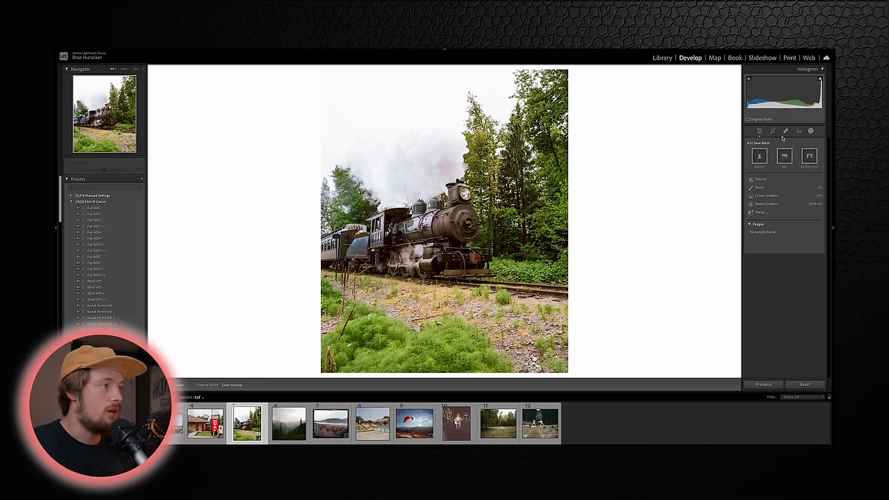
click(784, 156)
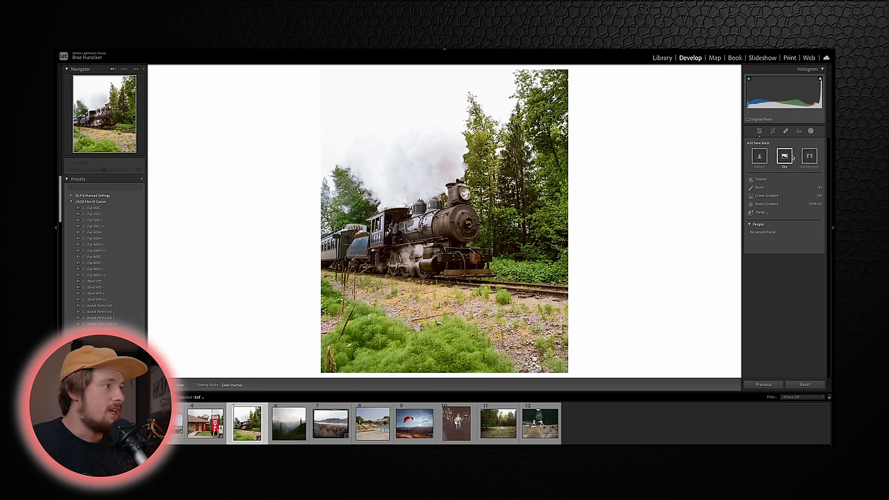
click(784, 156)
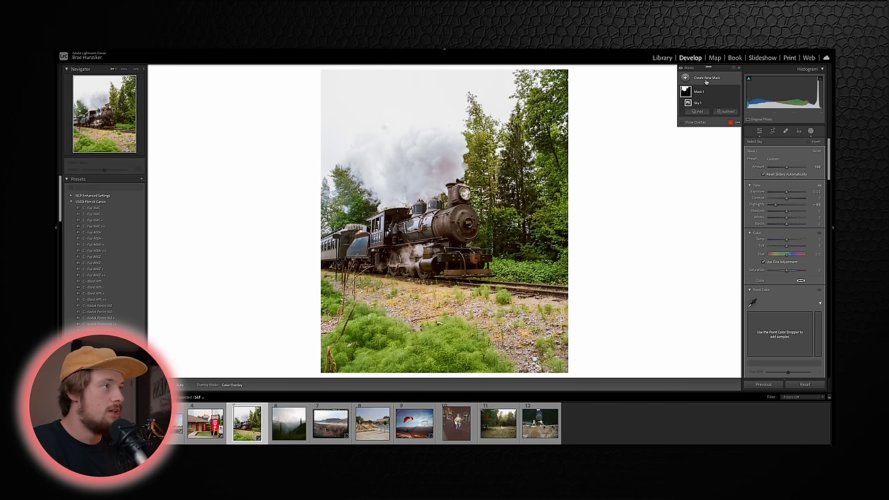
Create a new brush mask over the smoke and fine-tune its Tint.
click(707, 78)
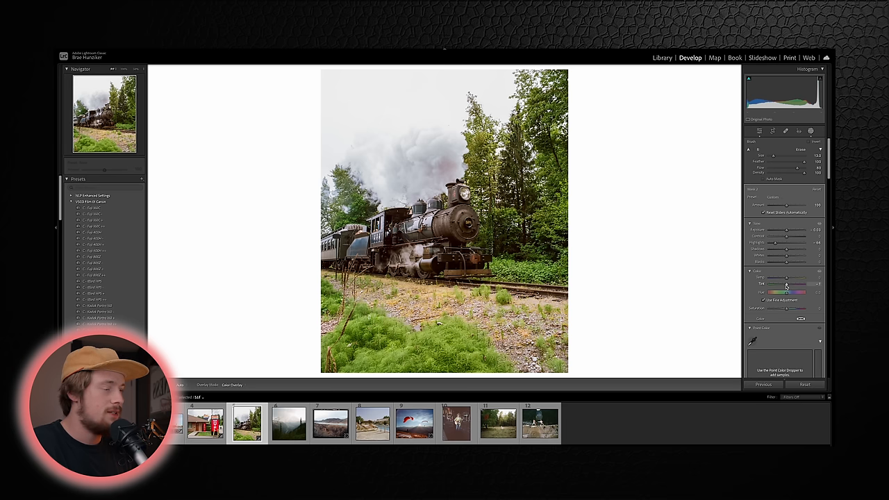
drag(787, 283, 784, 284)
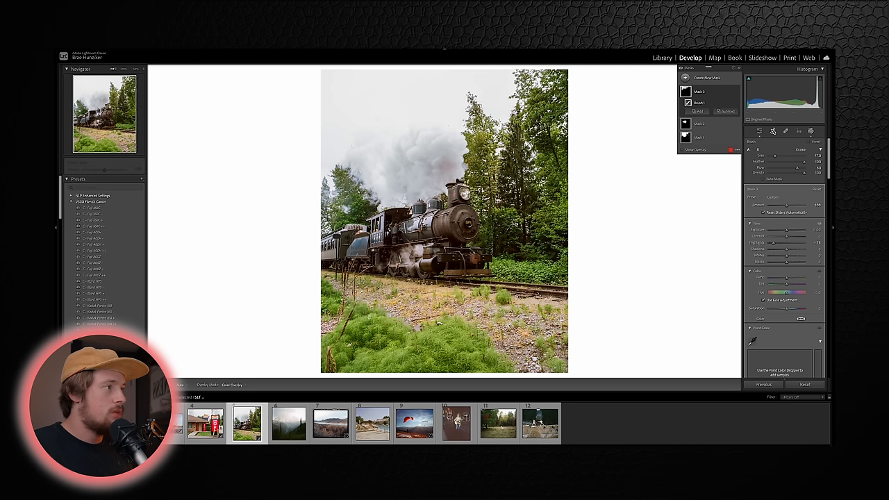
Leave masking and push the train photo's overall Saturation higher in Basic.
click(772, 131)
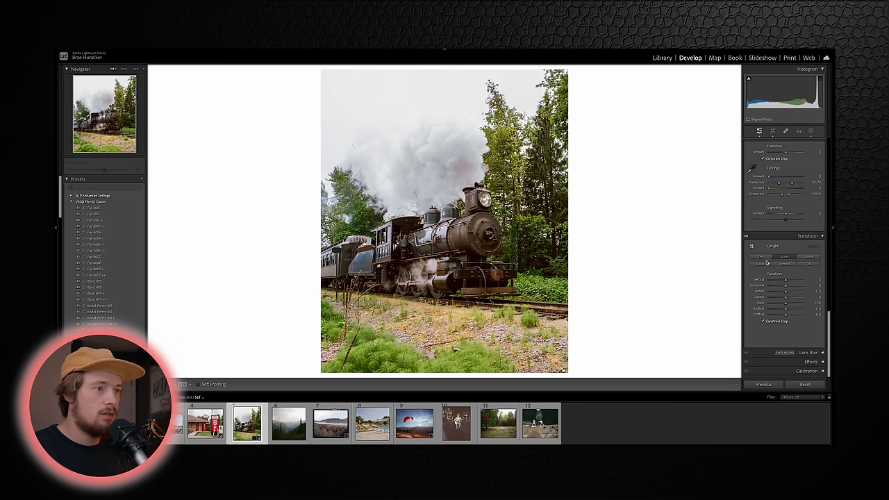
click(759, 131)
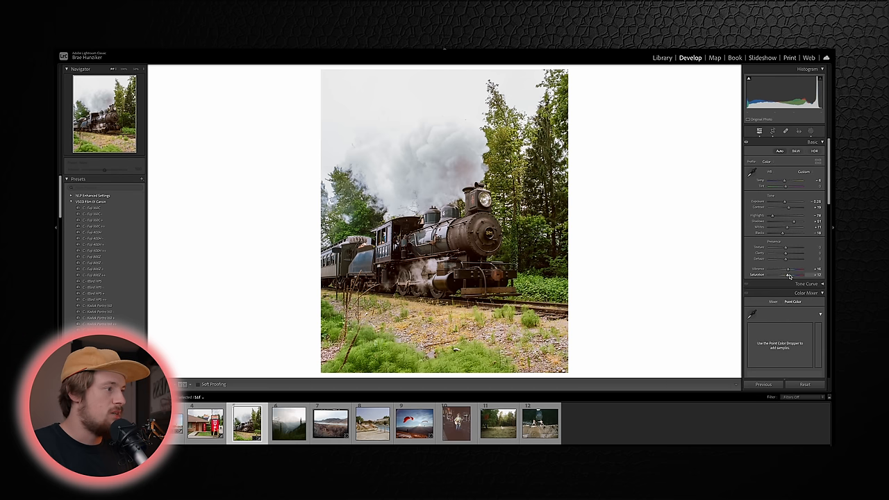
drag(789, 276, 799, 275)
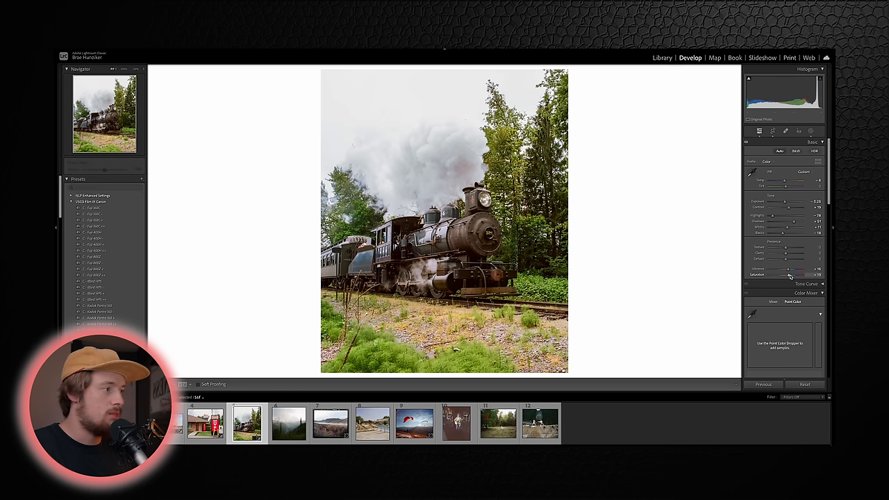
drag(788, 274, 792, 274)
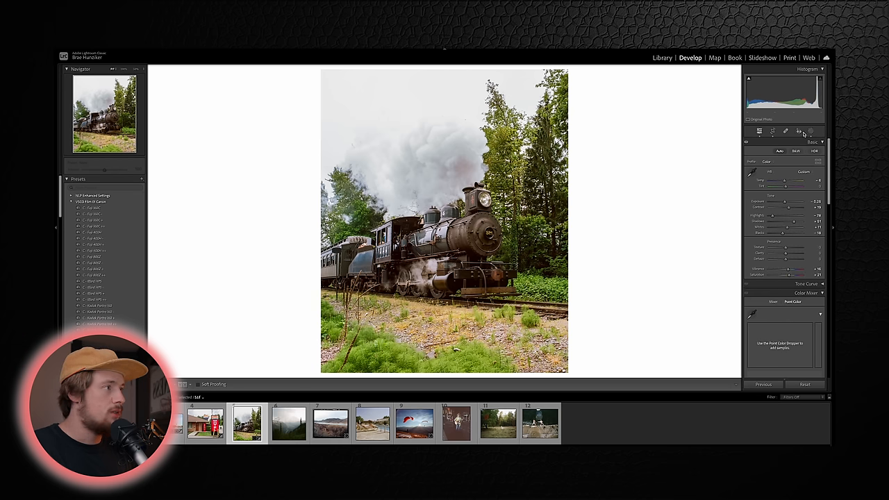
click(772, 131)
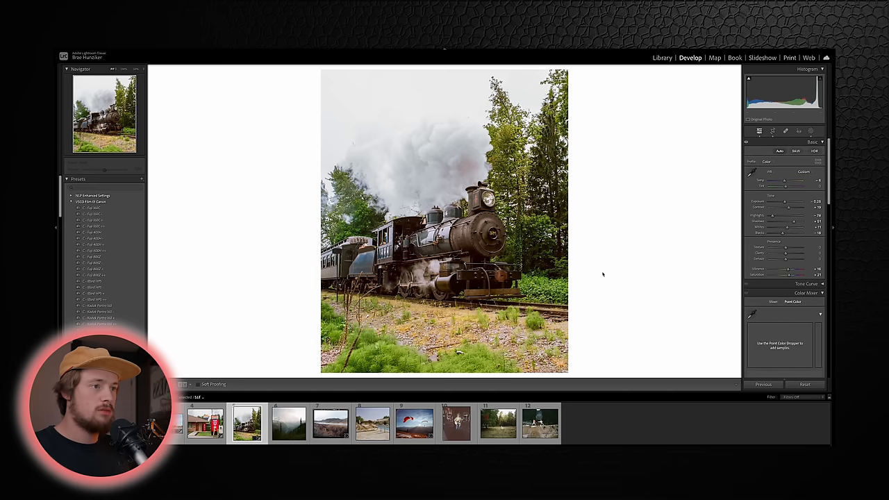
mouse_move(601, 270)
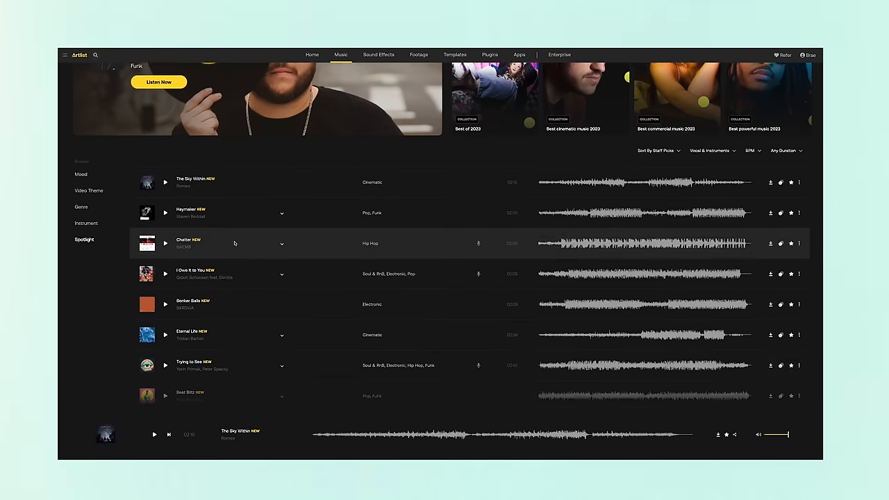
Scroll through the Artlist music and templates libraries.
scroll(down, 3)
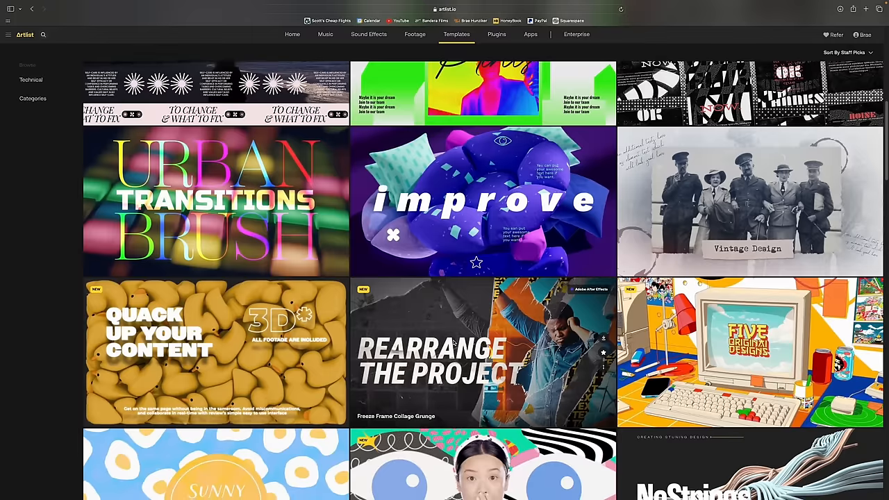
scroll(down, 3)
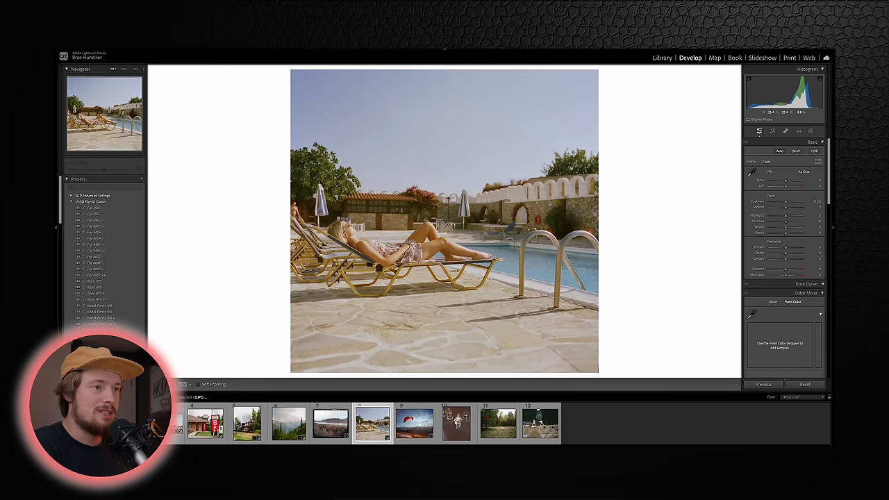
Select the poolside lounger photo and show its Basic panel in Develop.
click(445, 220)
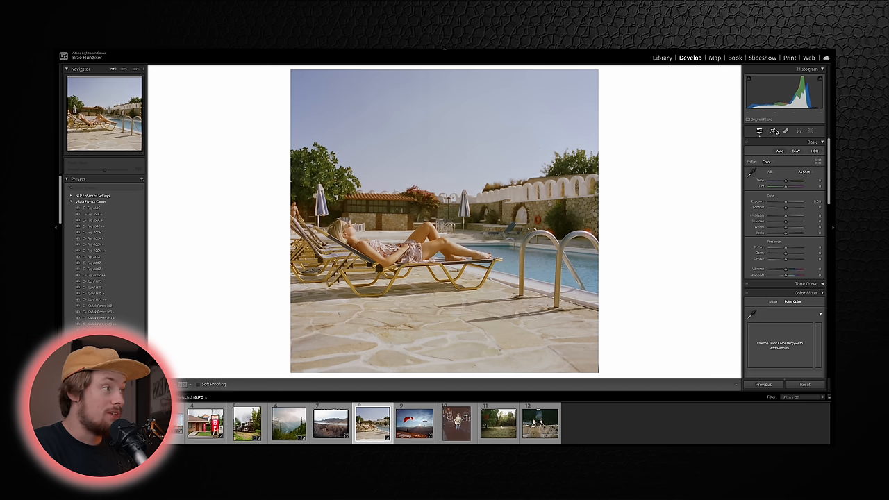
click(772, 131)
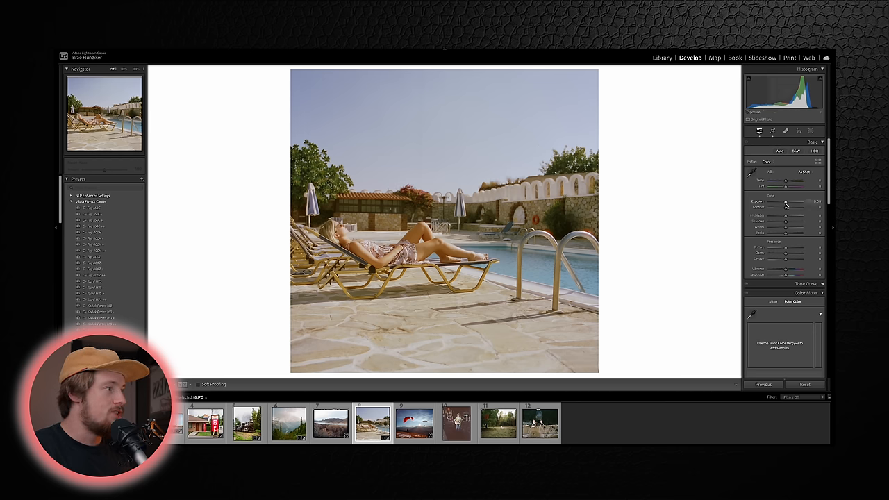
Raise the poolside photo's Contrast to about +27 and Shadows to about +22.
drag(789, 207, 795, 207)
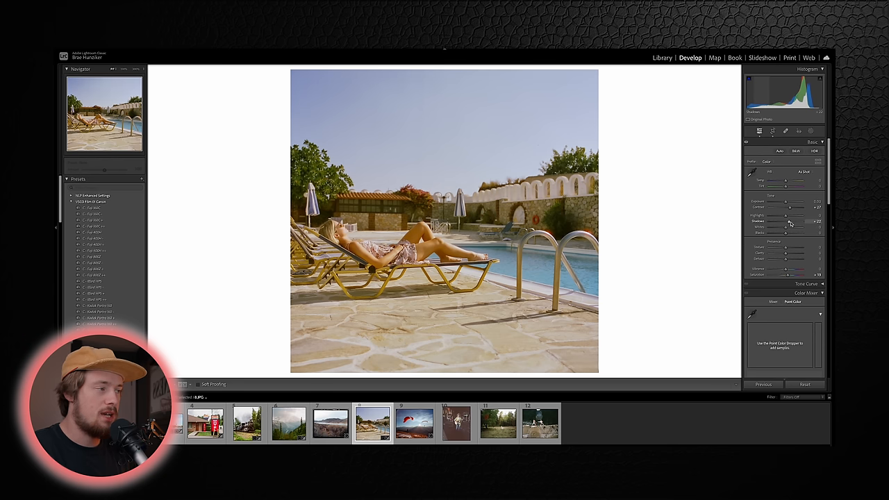
drag(792, 221, 787, 221)
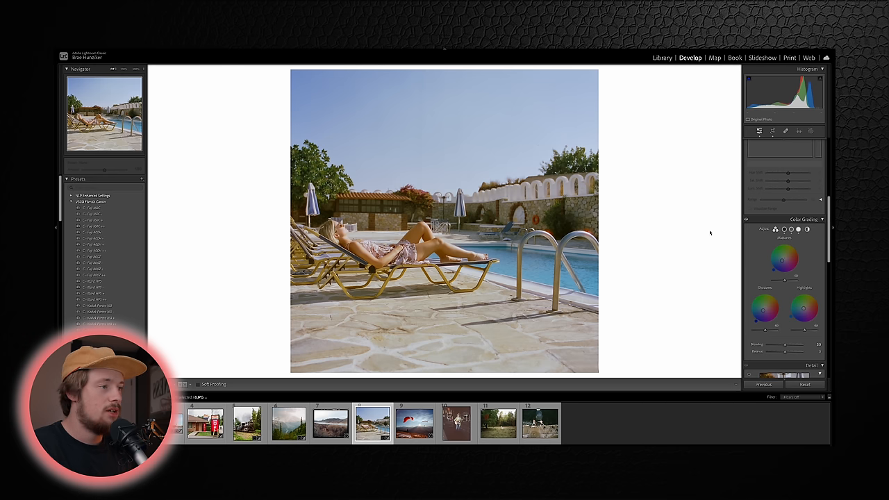
mouse_move(631, 273)
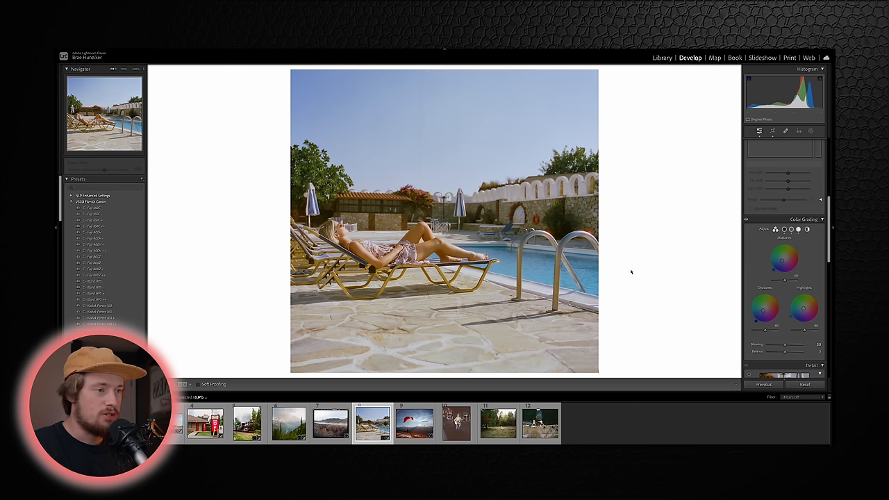
Switch to the paragliders-over-mountains photo.
click(415, 424)
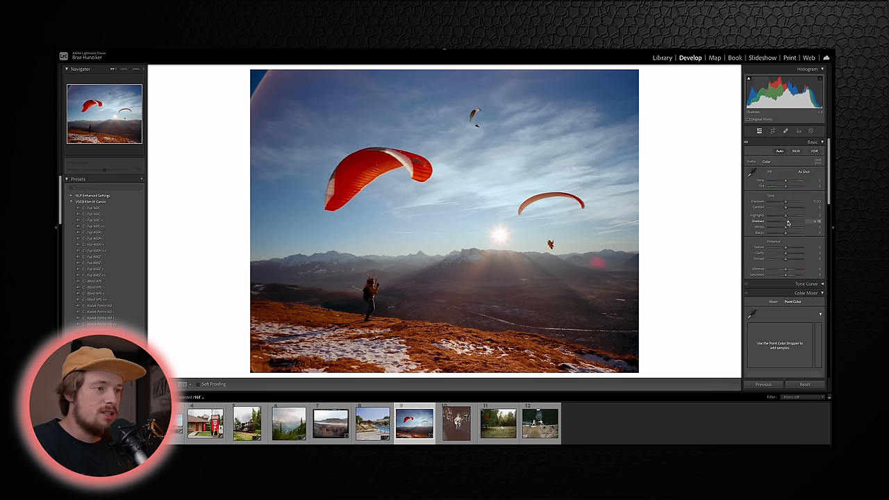
Lift Shadows, warm Temp to +8 and settle on subtle Saturation for the paraglider photo.
drag(785, 221, 796, 221)
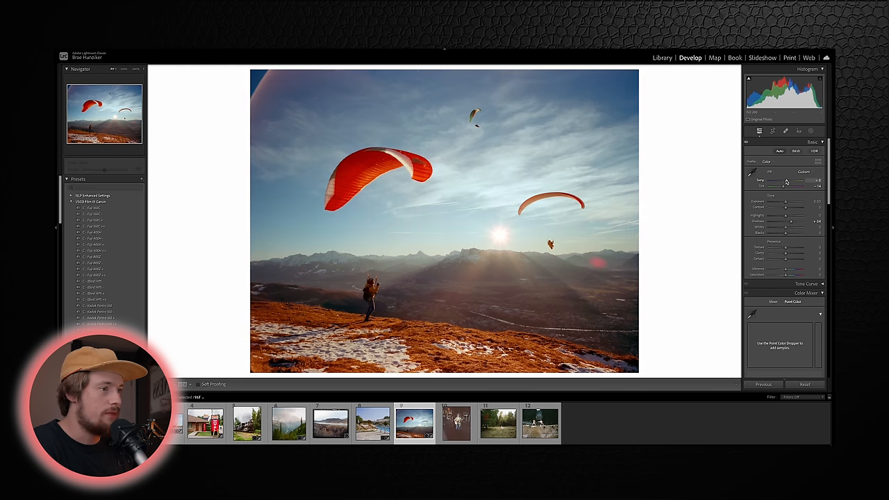
drag(785, 181, 787, 181)
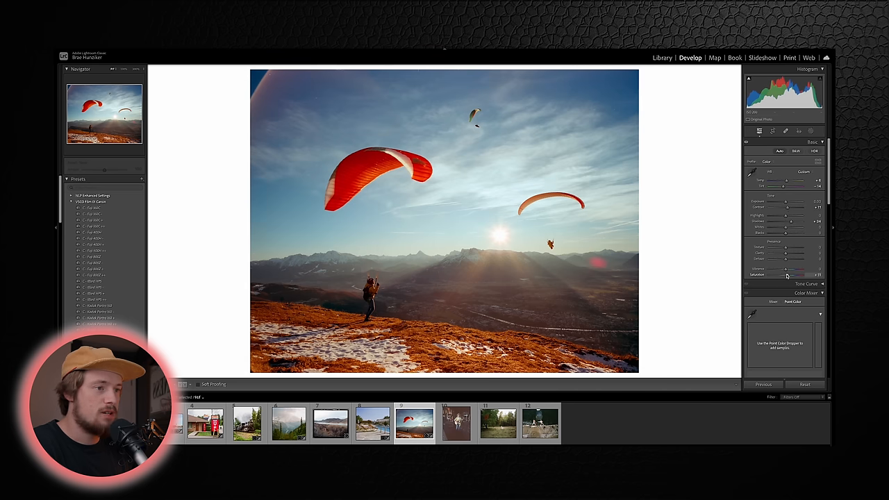
drag(787, 274, 785, 274)
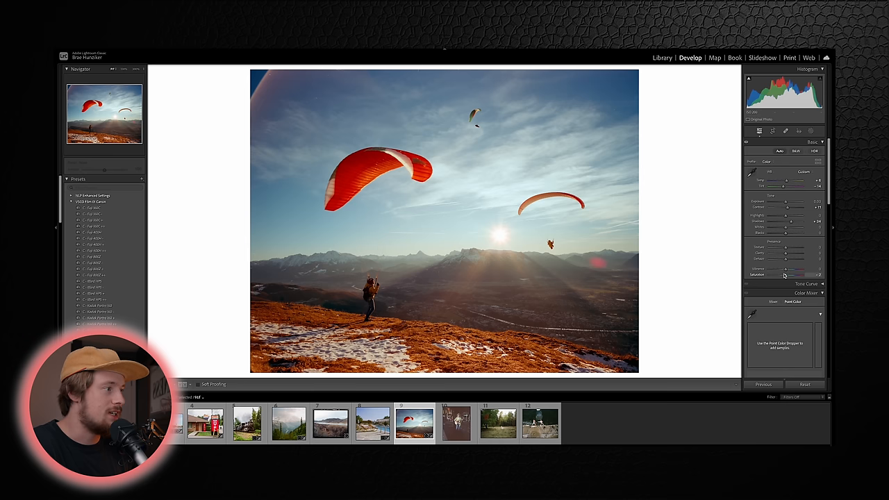
drag(784, 275, 786, 276)
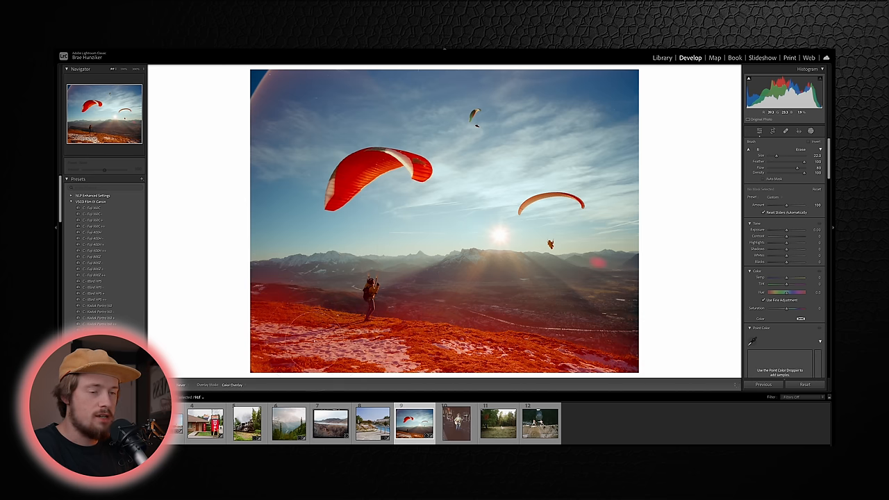
Turn off Show Overlay on the painted foreground hillside mask.
click(785, 131)
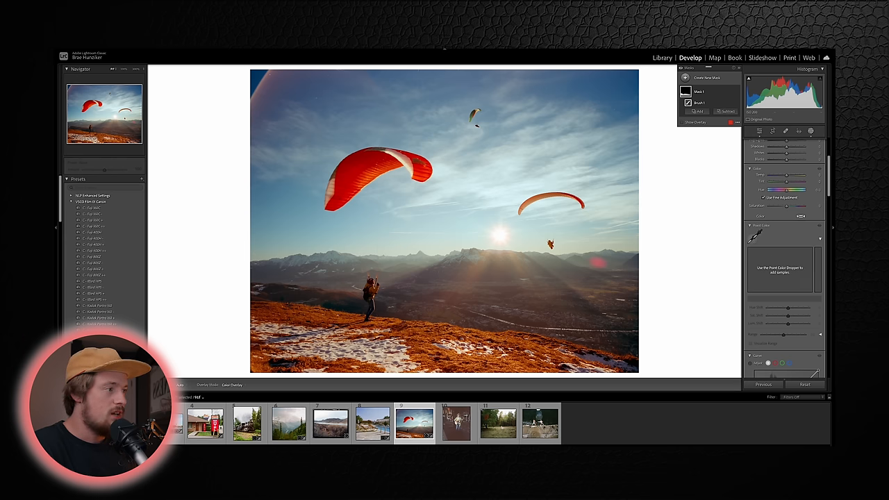
Sample the hillside's orange in Point Color, then nudge its hue and lower its saturation.
click(755, 236)
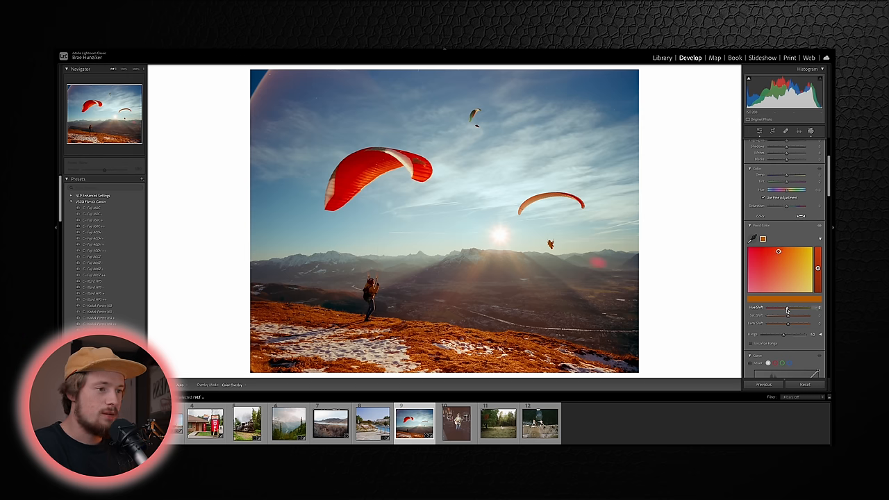
drag(787, 310, 790, 310)
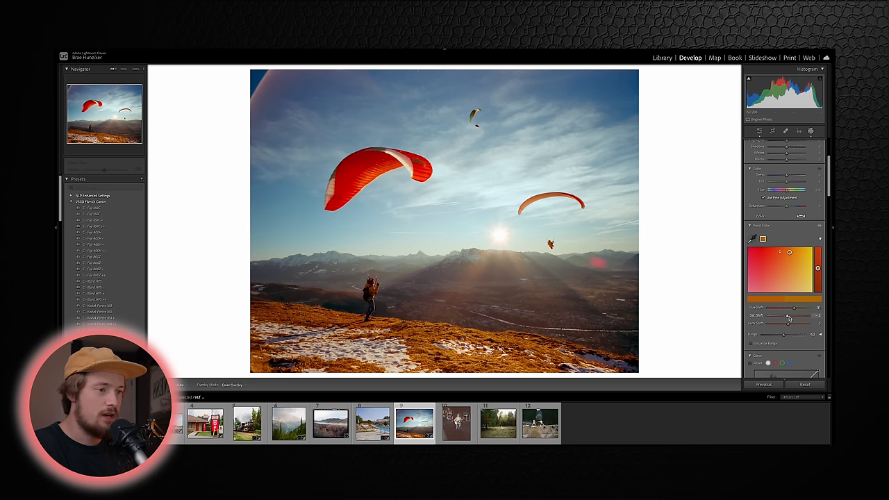
drag(790, 316, 787, 316)
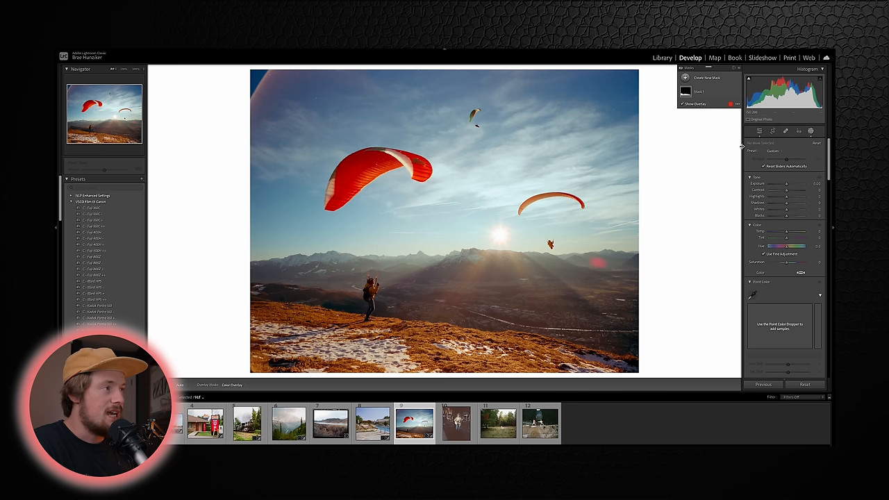
Add an automatic object mask on the paraglider and hillside, then raise its Shadows.
click(703, 77)
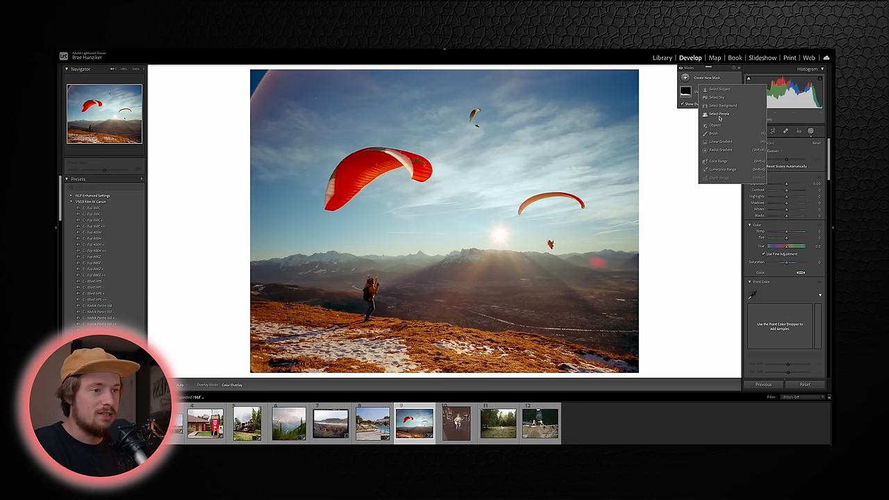
click(719, 113)
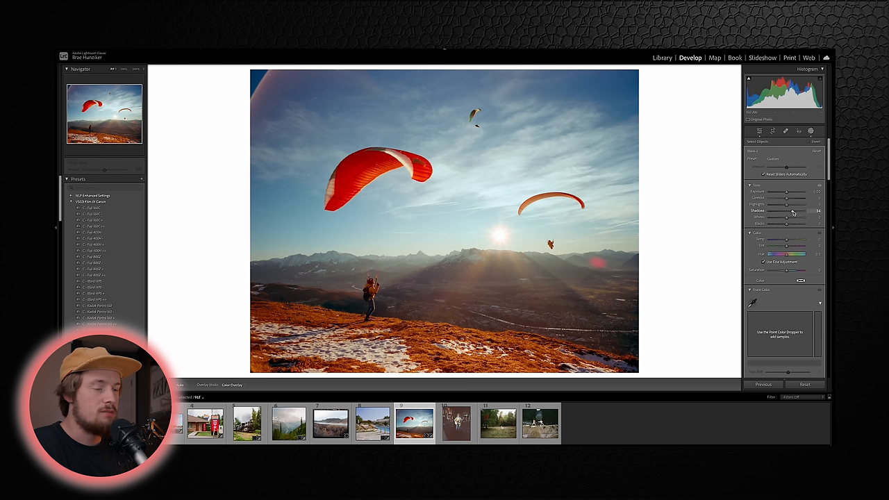
click(456, 424)
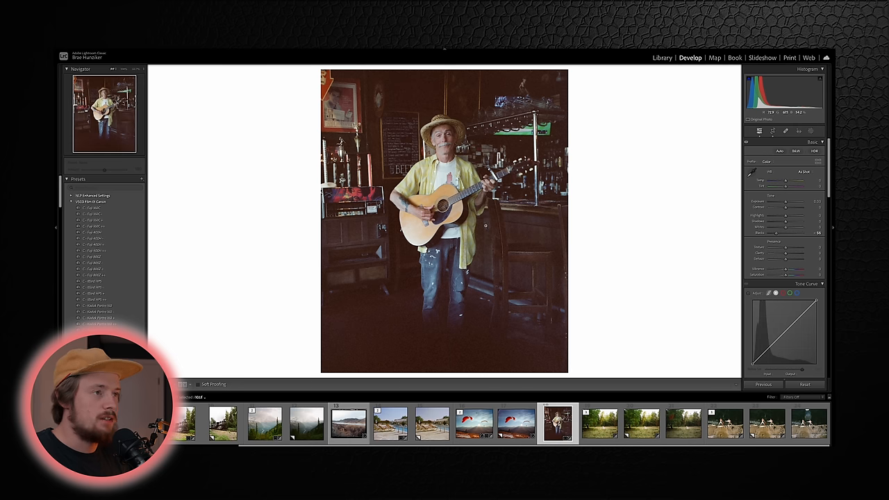
Drag the Blacks slider to about -56 on the guitarist photo.
drag(785, 208, 796, 208)
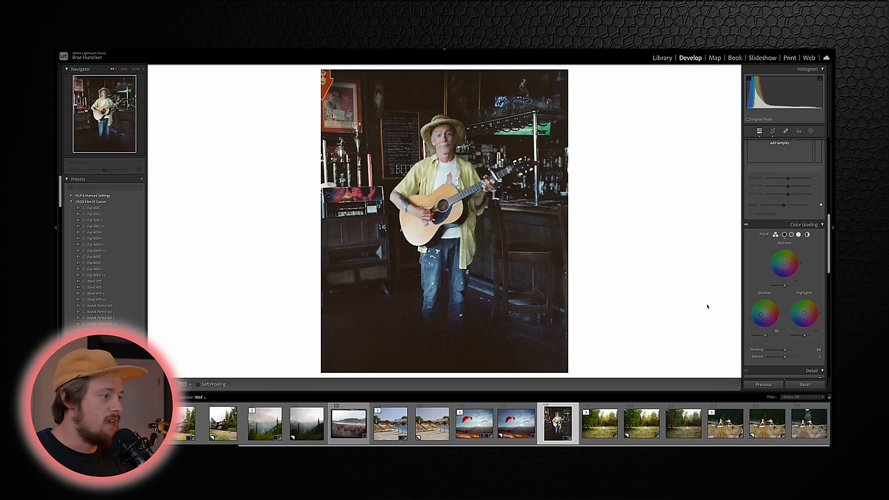
mouse_move(719, 295)
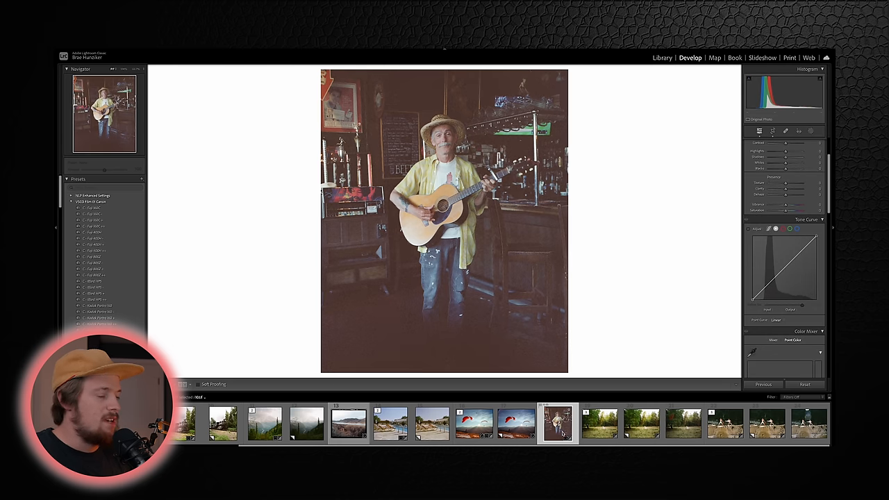
Check the paraglider photo's tone curve for reference, then return to the guitarist photo.
click(475, 424)
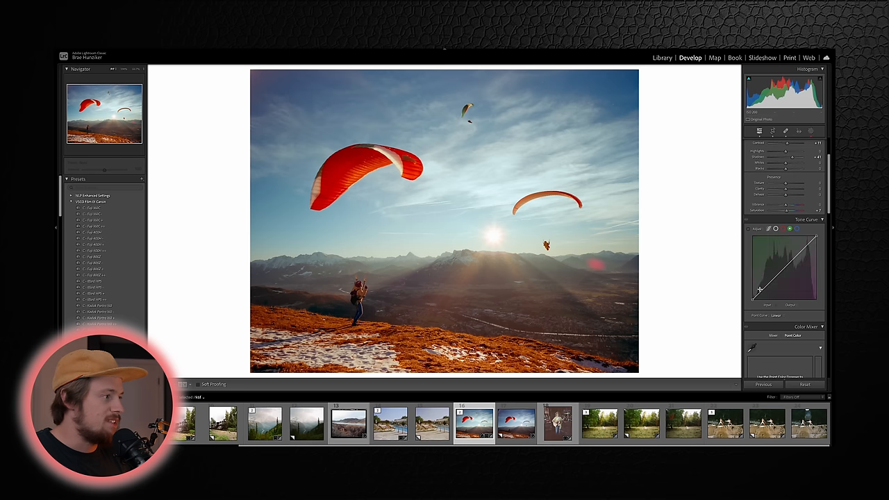
click(797, 230)
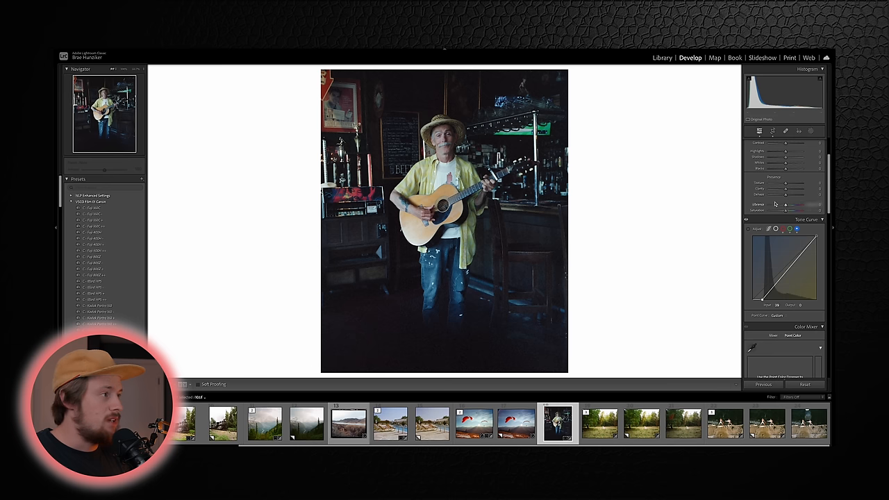
Move the guitarist photo's tone curve black point to about Input 30, Output 0.
click(808, 141)
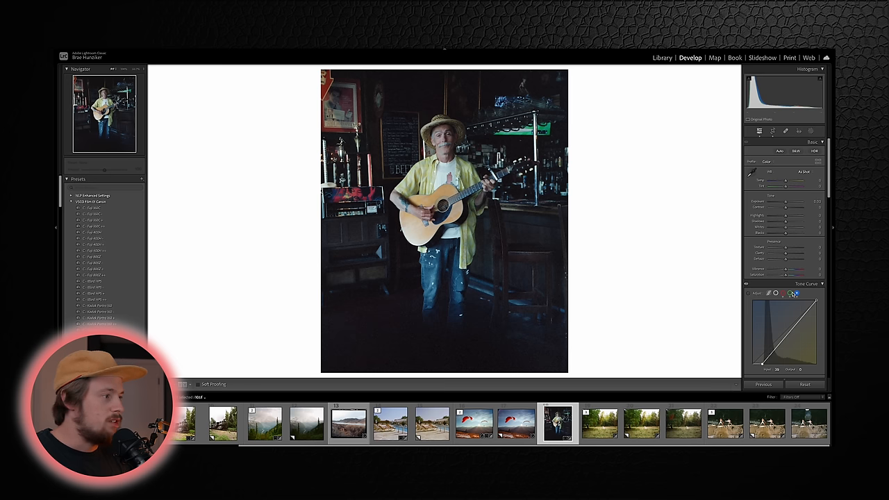
drag(805, 181, 787, 180)
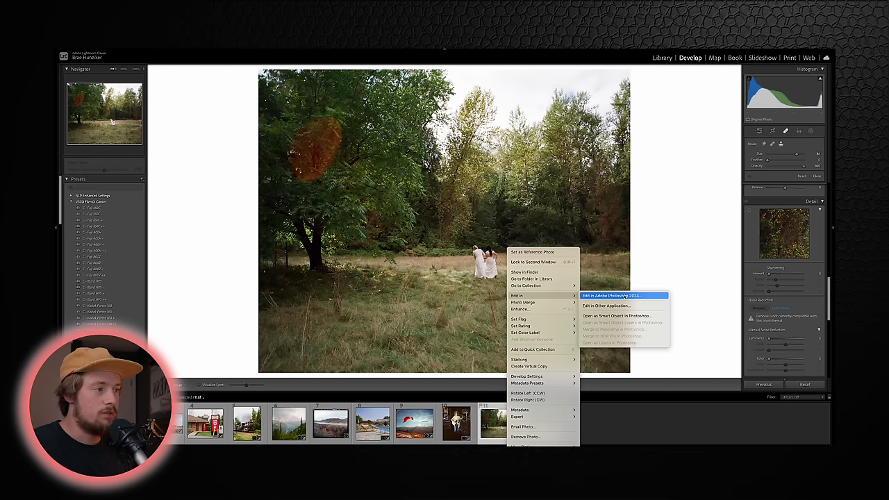
Edit a copy of the meadow photo with Lightroom adjustments in Photoshop 2024.
click(623, 296)
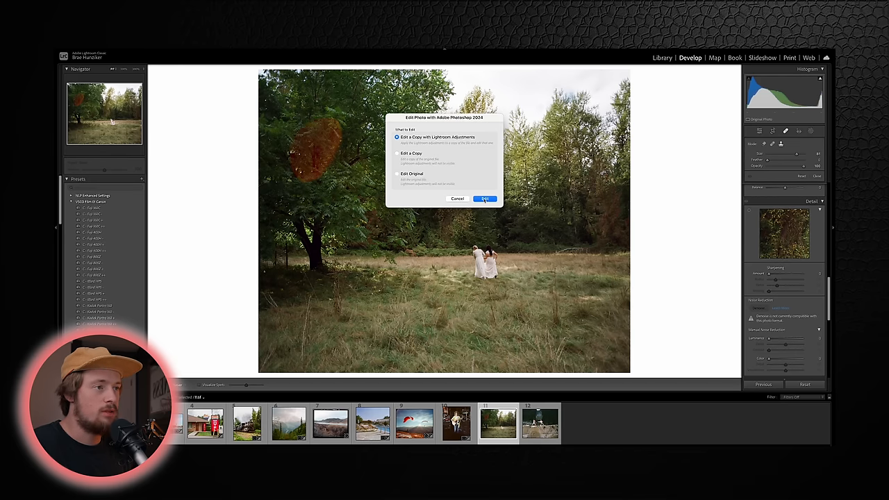
click(485, 199)
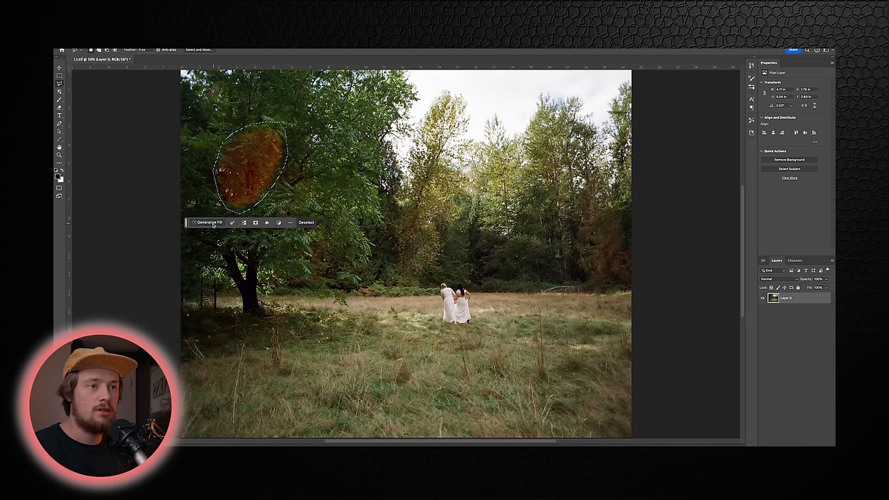
Generative Fill the lassoed orange flare on the tree and browse the variations.
click(203, 223)
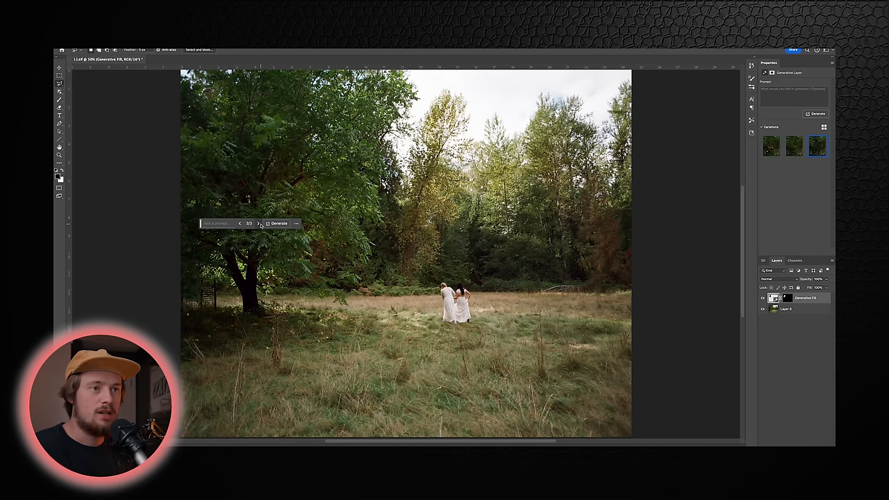
click(258, 223)
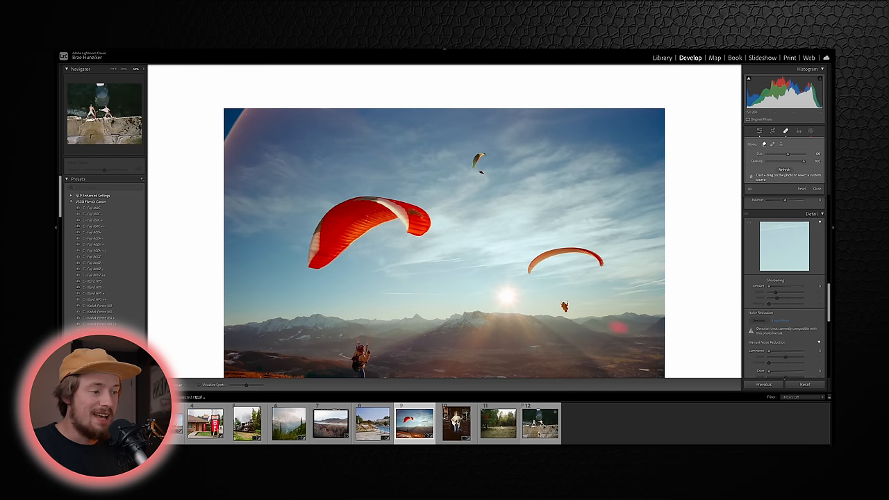
Select the two-men-on-cliff photo and edit a copy with adjustments in Photoshop 2024.
click(540, 424)
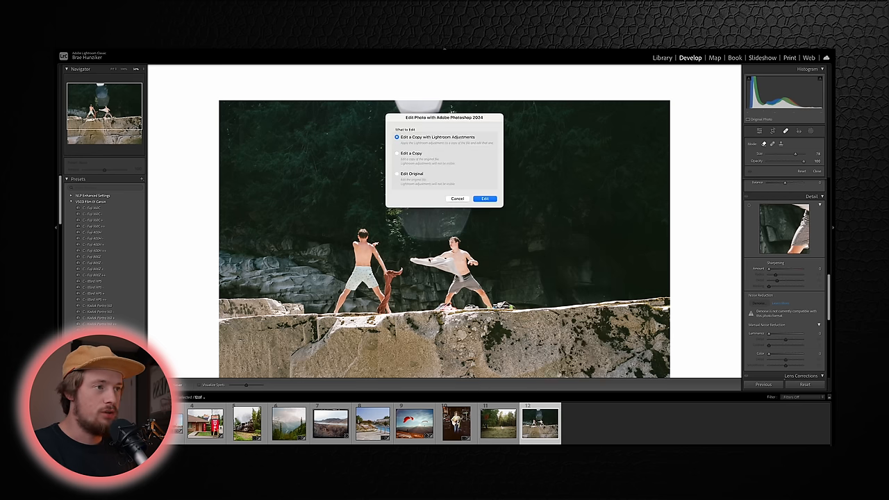
click(485, 199)
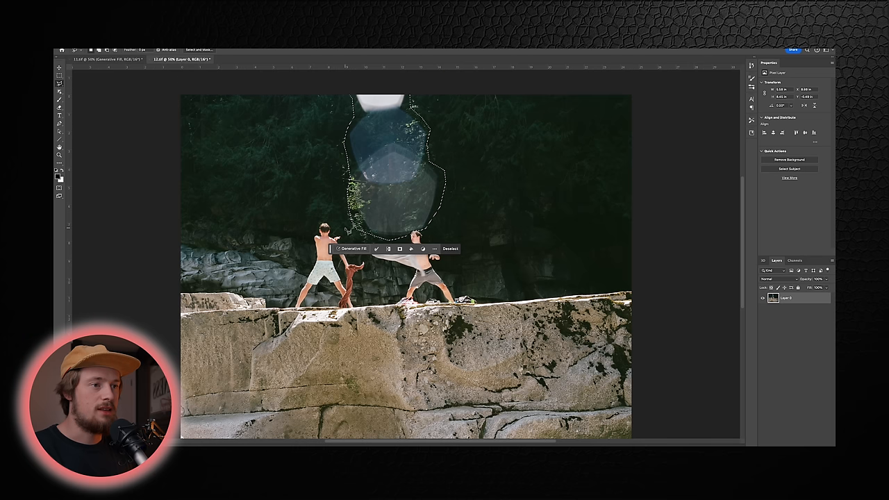
Run Generative Fill on the lassoed white flare above the two men.
click(351, 249)
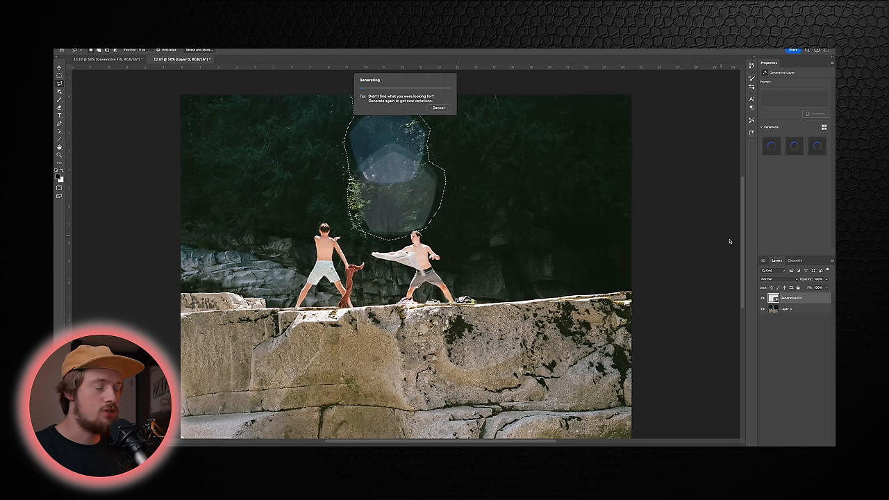